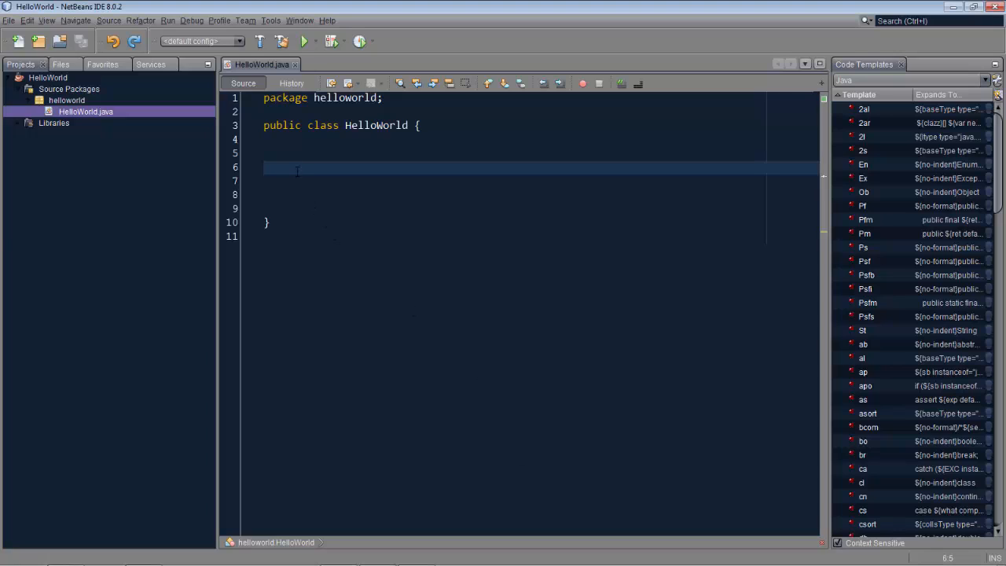
# - Insert an empty public static void main(String[] args) method into HelloWorld via the psvm completion
pyautogui.click(287, 166)
pyautogui.write('public static void main(String[] args) {')
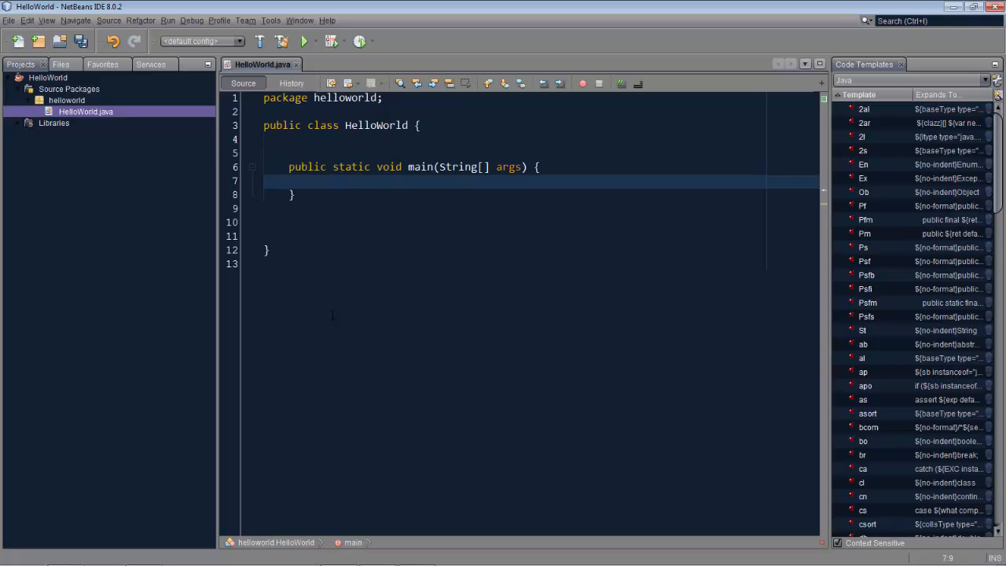
pyautogui.write('s')
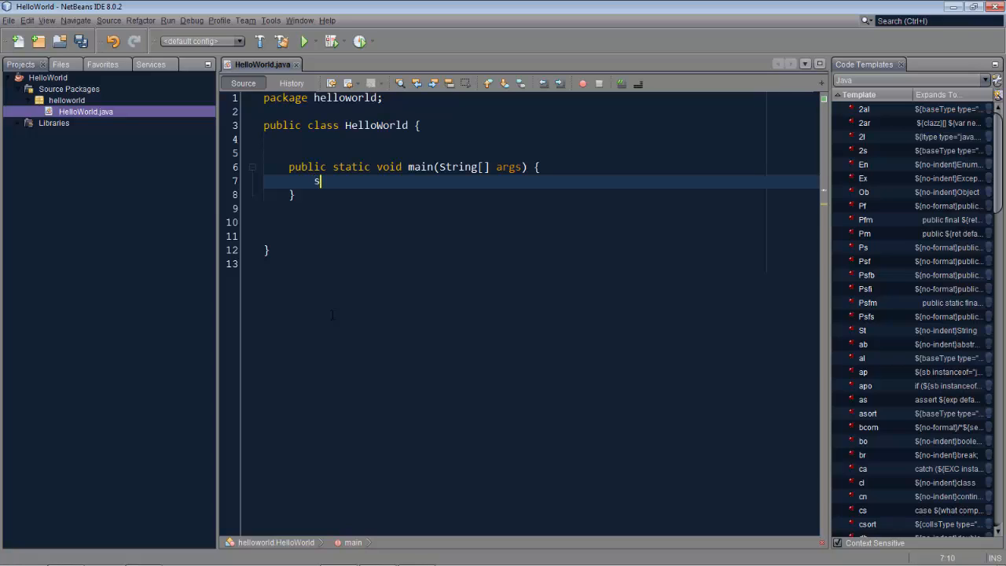
pyautogui.write('out')
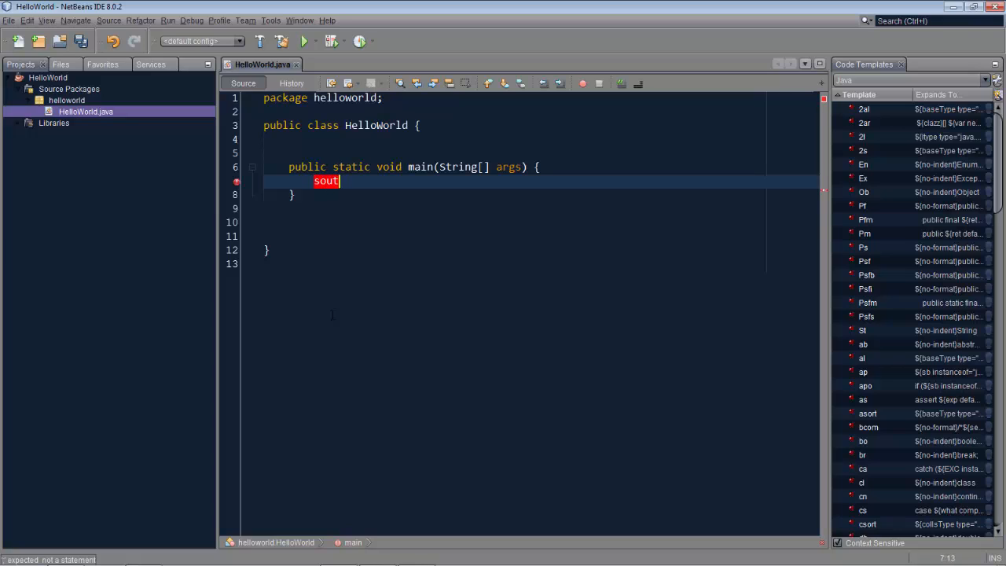
pyautogui.press('Tab')
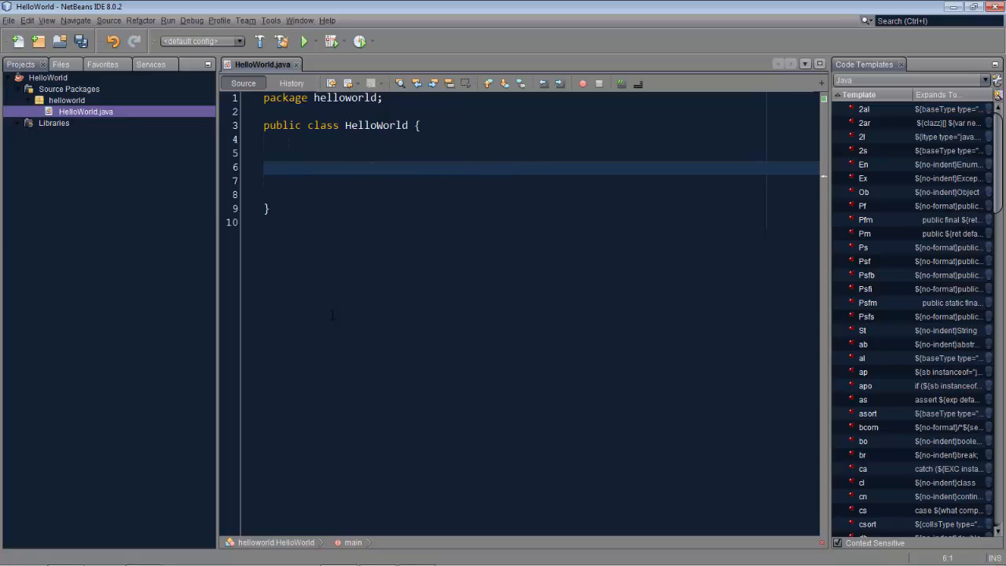
pyautogui.press('enter')
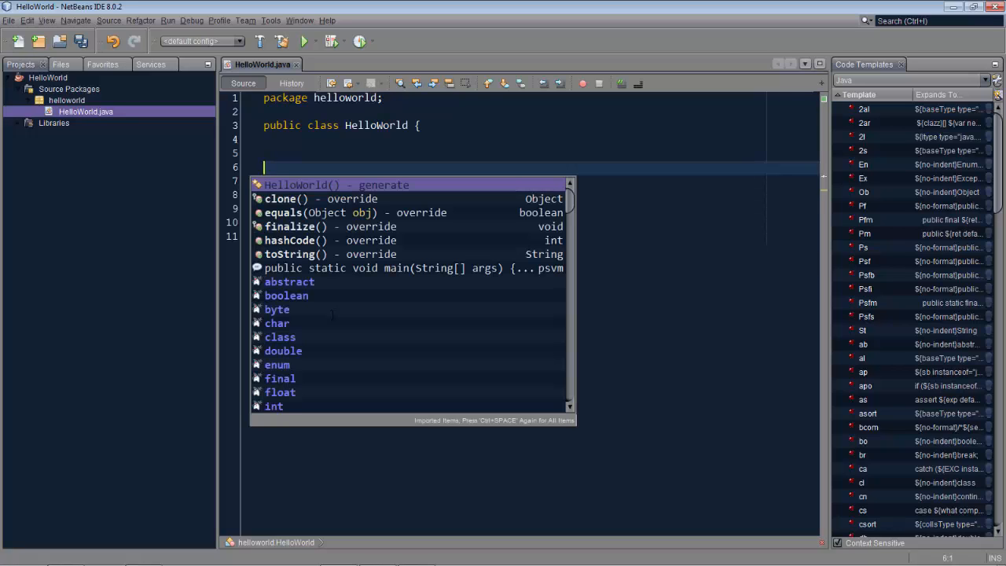
pyautogui.moveTo(324, 273)
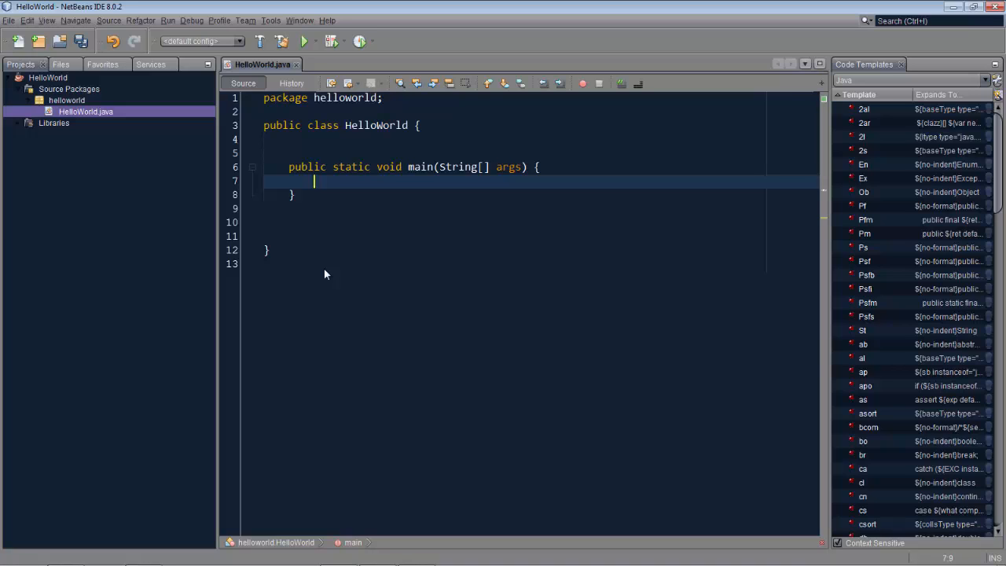
pyautogui.press('ctrl+space')
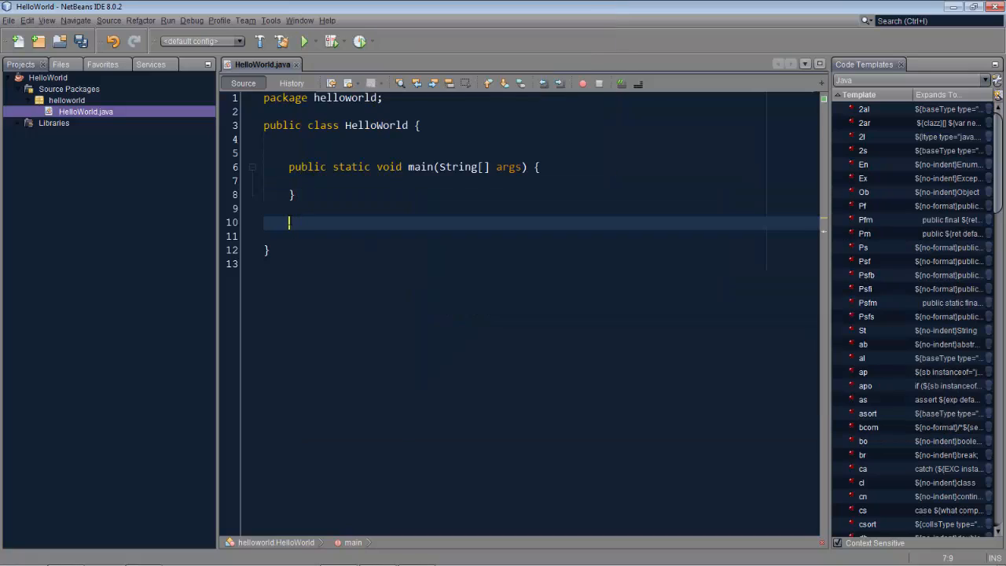
pyautogui.press('ctrl+space')
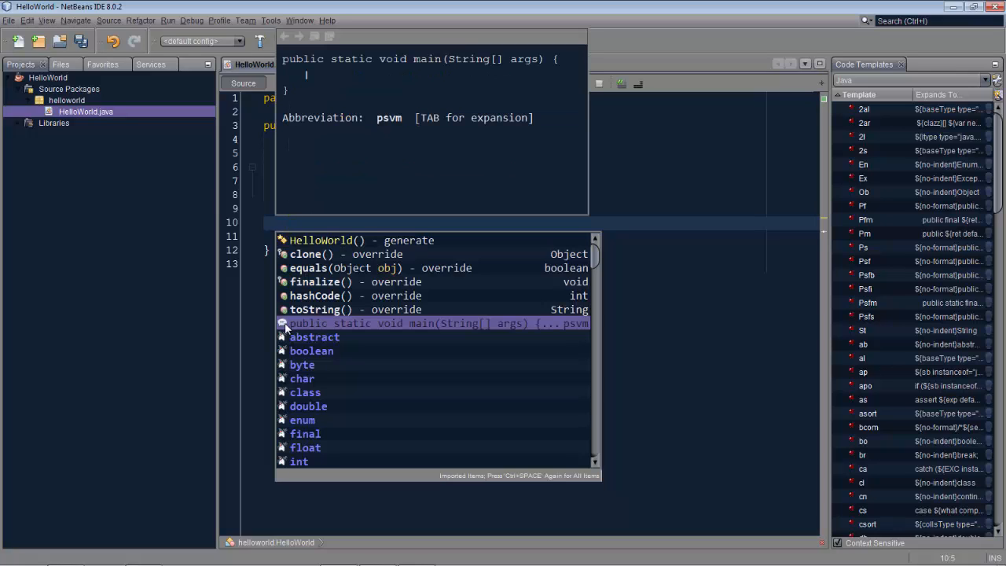
pyautogui.moveTo(261, 321)
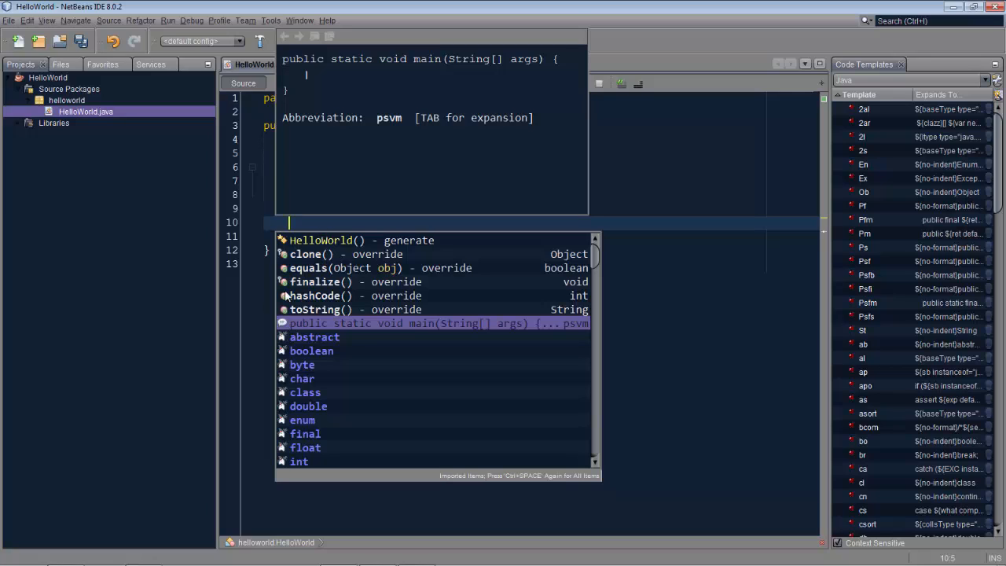
pyautogui.moveTo(324, 239)
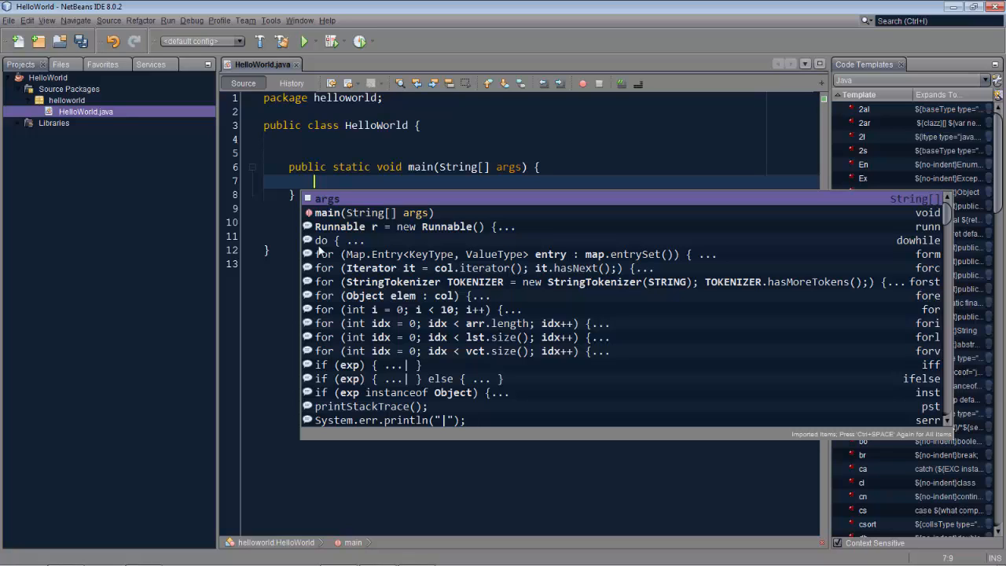
pyautogui.press('Escape')
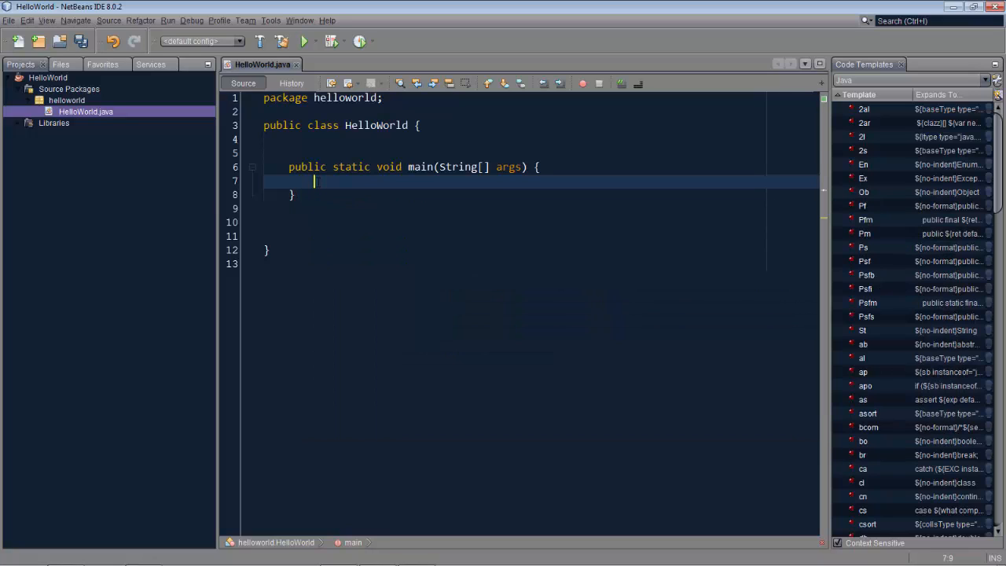
# - Make main print "hello" with System.out.println("hello")
pyautogui.write('System.out.println("");')
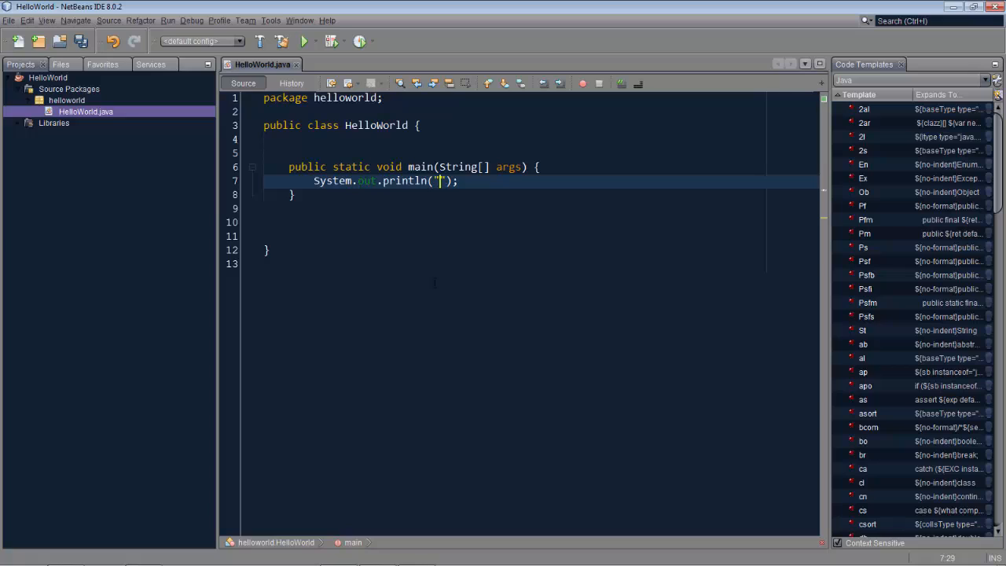
pyautogui.write('he')
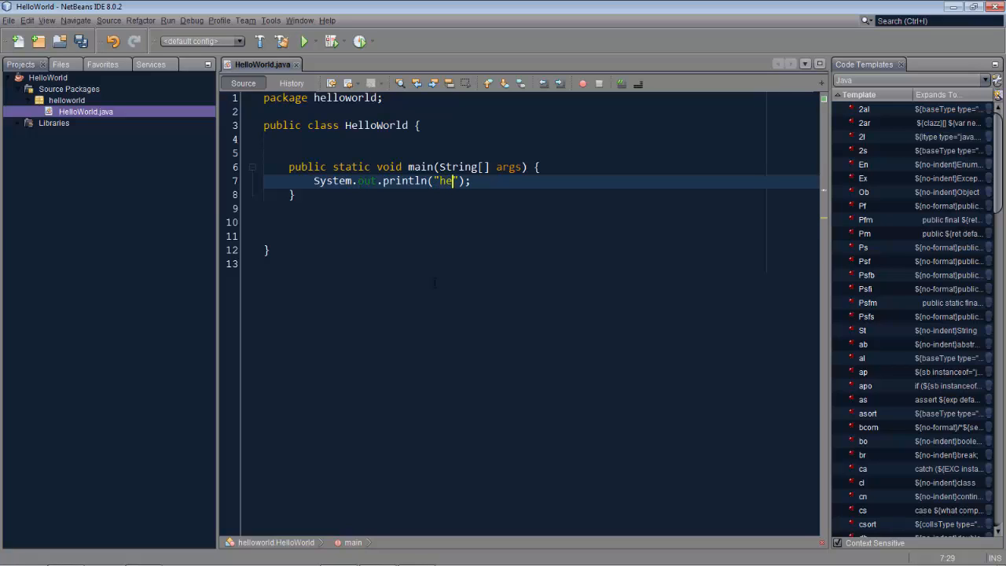
pyautogui.write('llo')
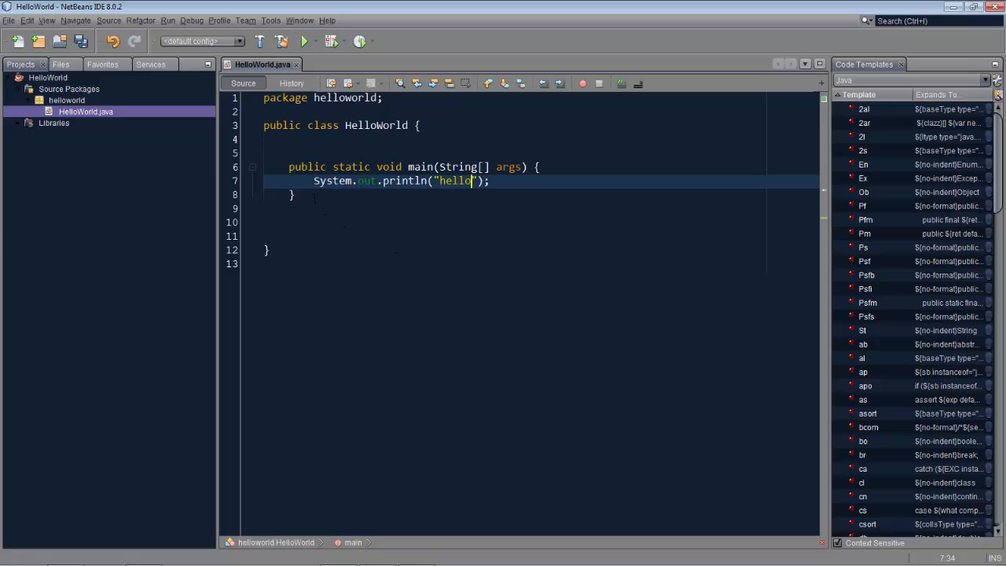
# - Select the main method and try expanding psvmsout below it, which completion doesn't yet offer
pyautogui.moveTo(289, 166); pyautogui.dragTo(296, 194)
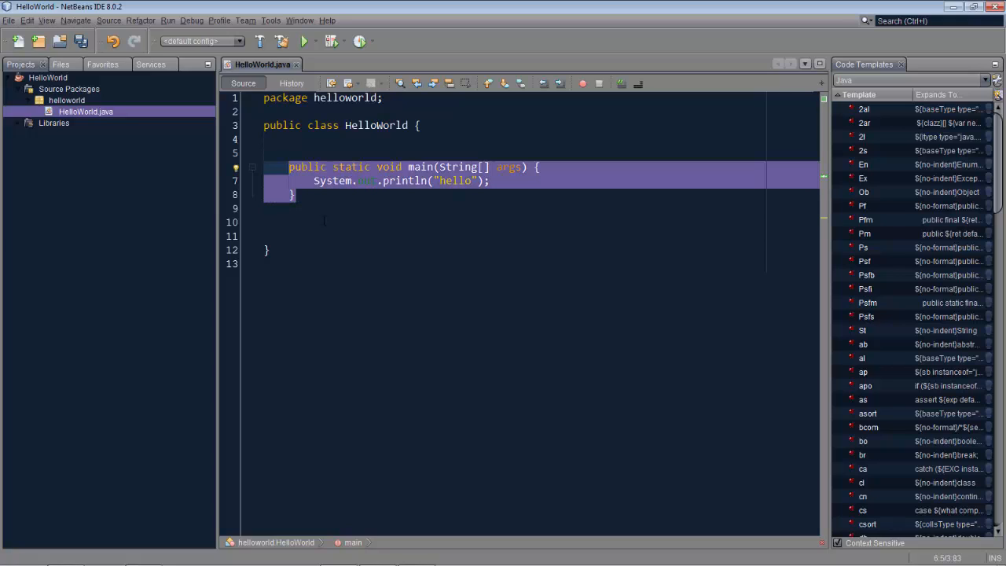
pyautogui.click(324, 222)
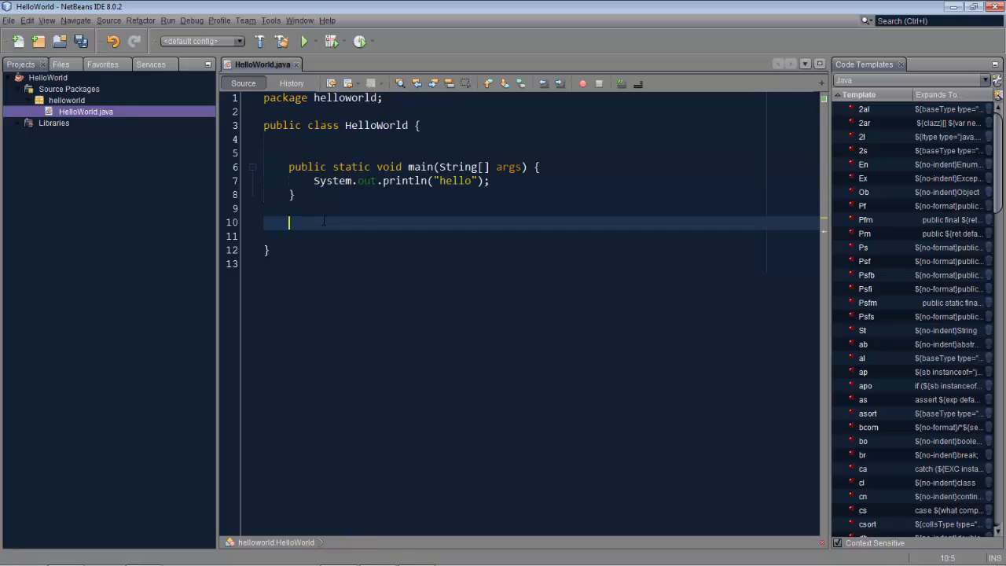
pyautogui.write('ps')
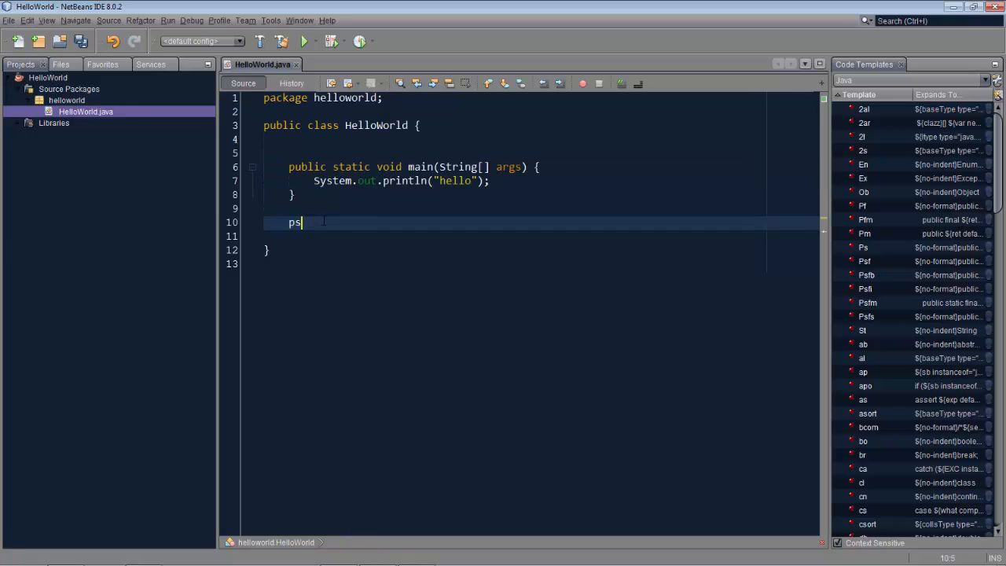
pyautogui.write('vmsout')
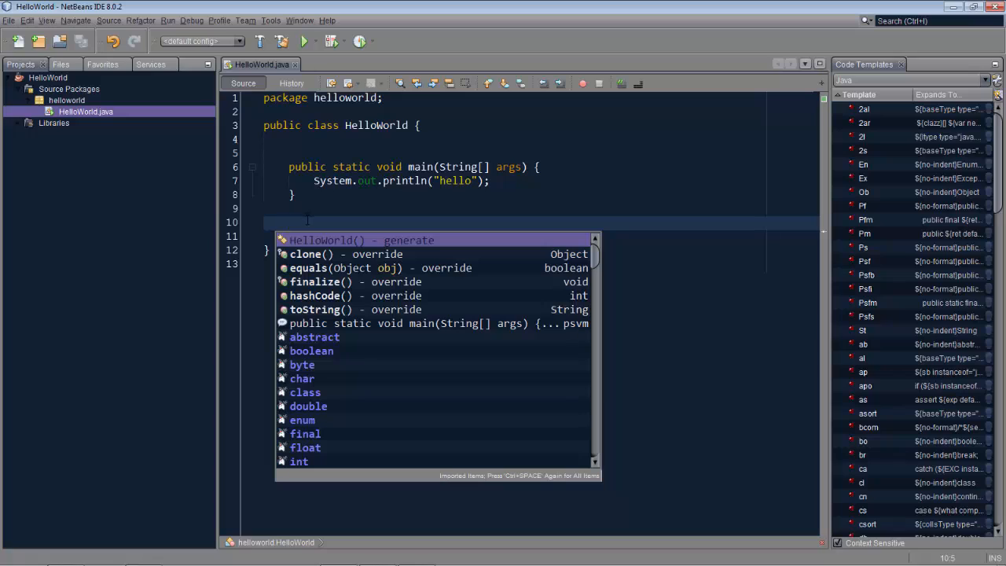
pyautogui.press('Escape')
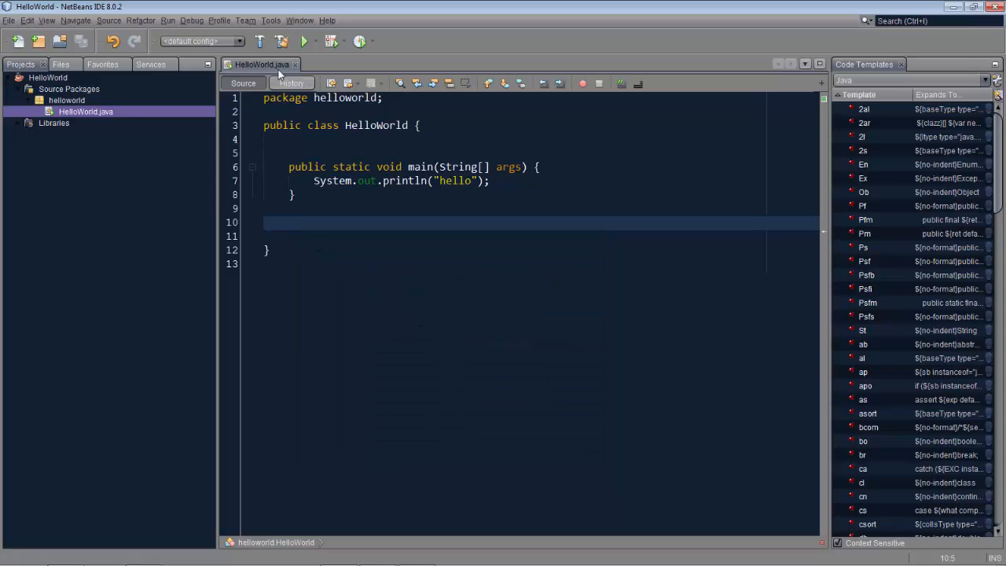
# - View the psvm template's expanded text and description in the Java code template options
pyautogui.click(270, 22)
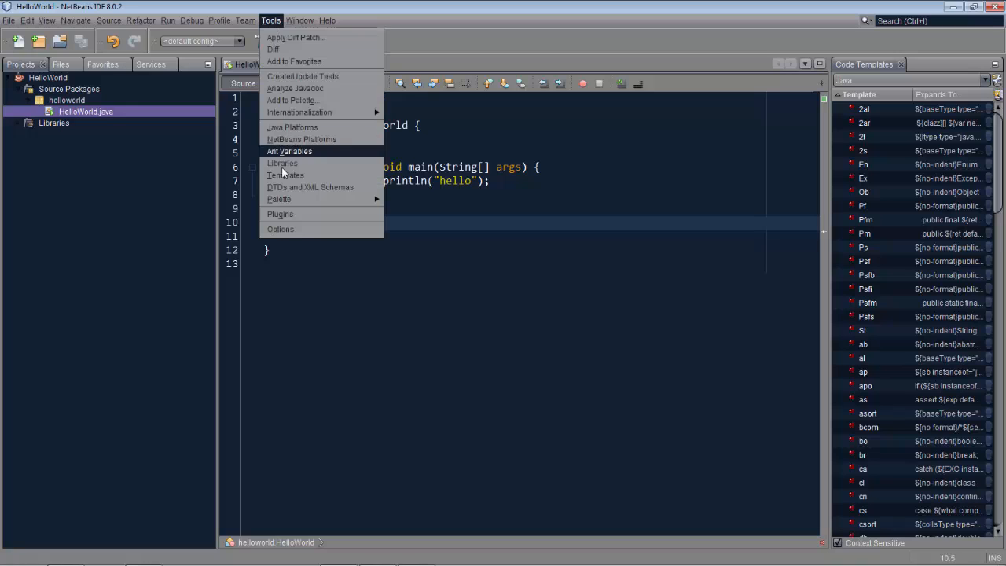
pyautogui.click(279, 229)
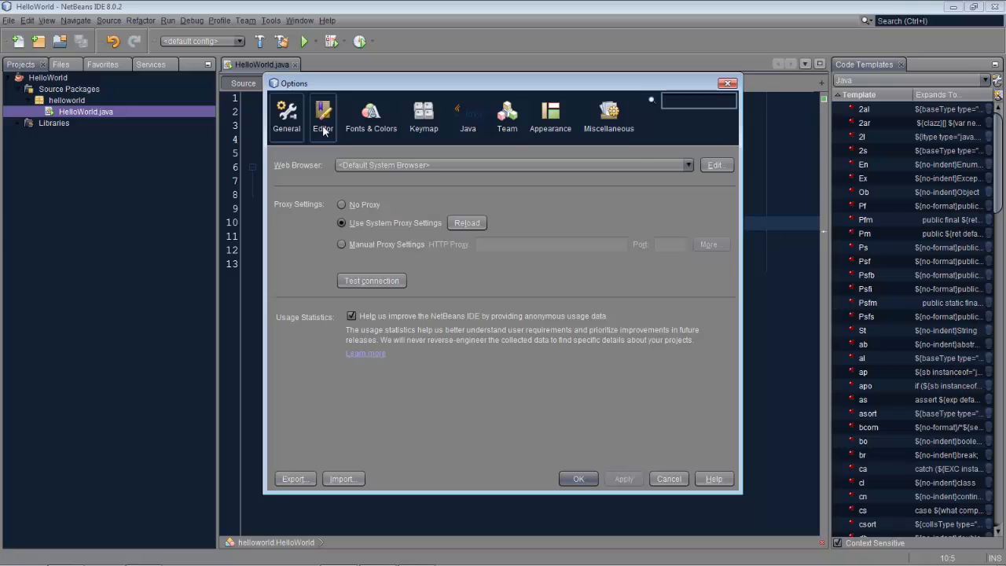
pyautogui.click(324, 116)
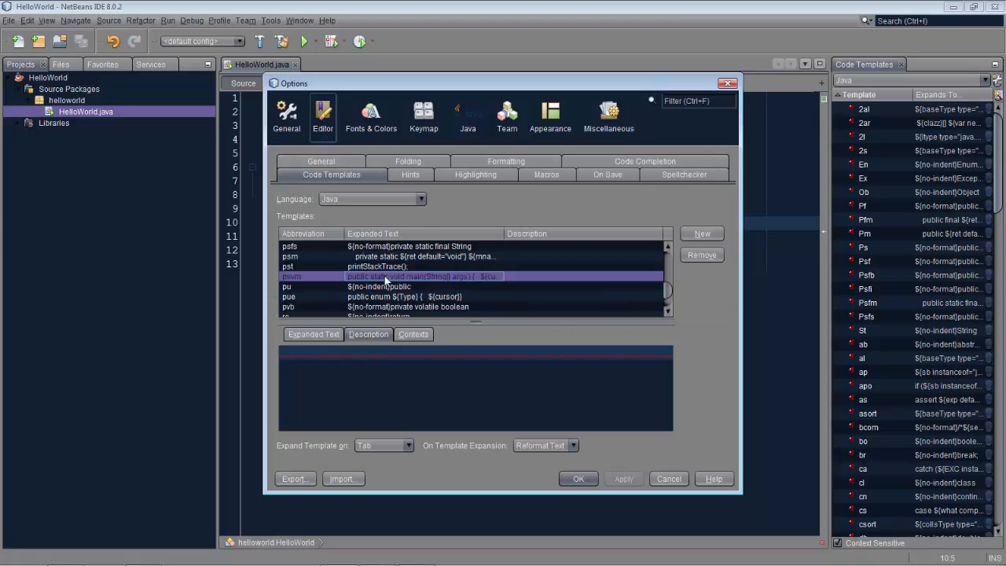
pyautogui.click(312, 333)
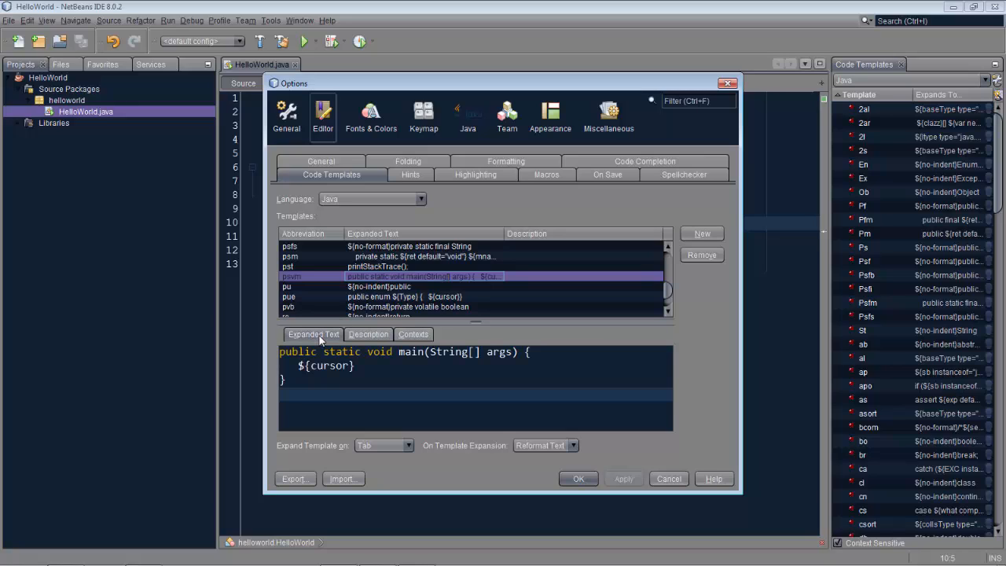
pyautogui.moveTo(305, 286)
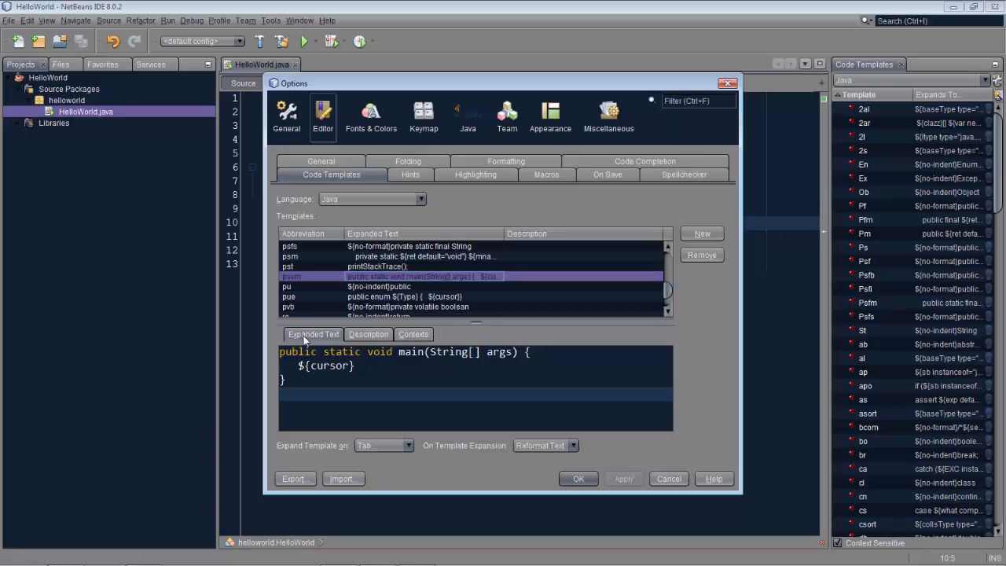
pyautogui.click(412, 333)
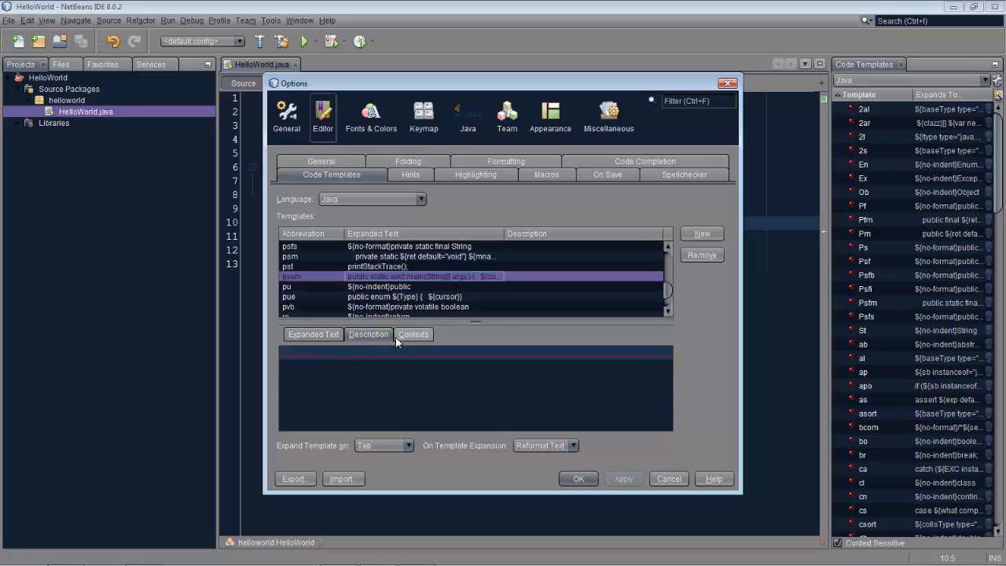
pyautogui.click(412, 334)
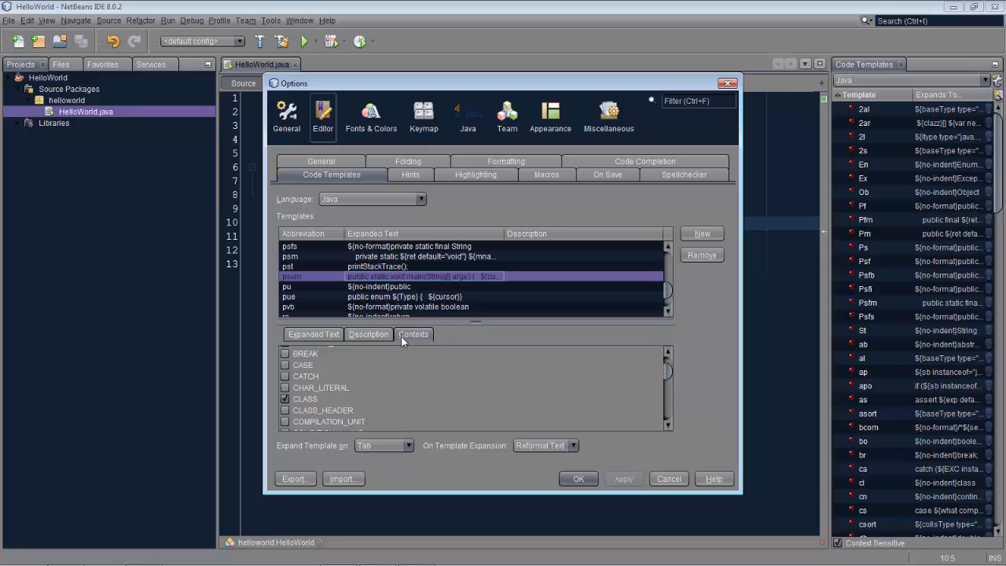
pyautogui.moveTo(317, 283)
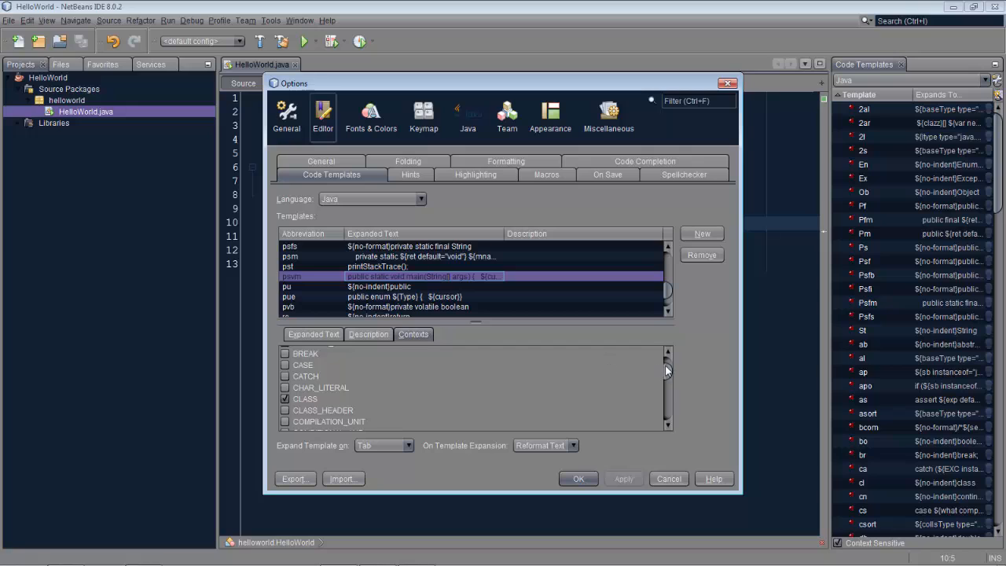
pyautogui.scroll(-3)
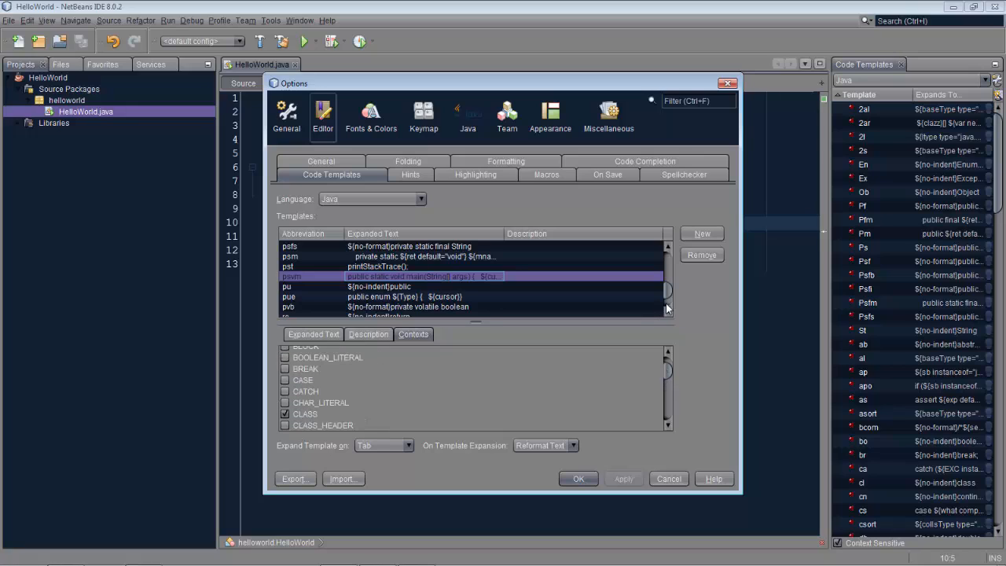
pyautogui.scroll(-3)
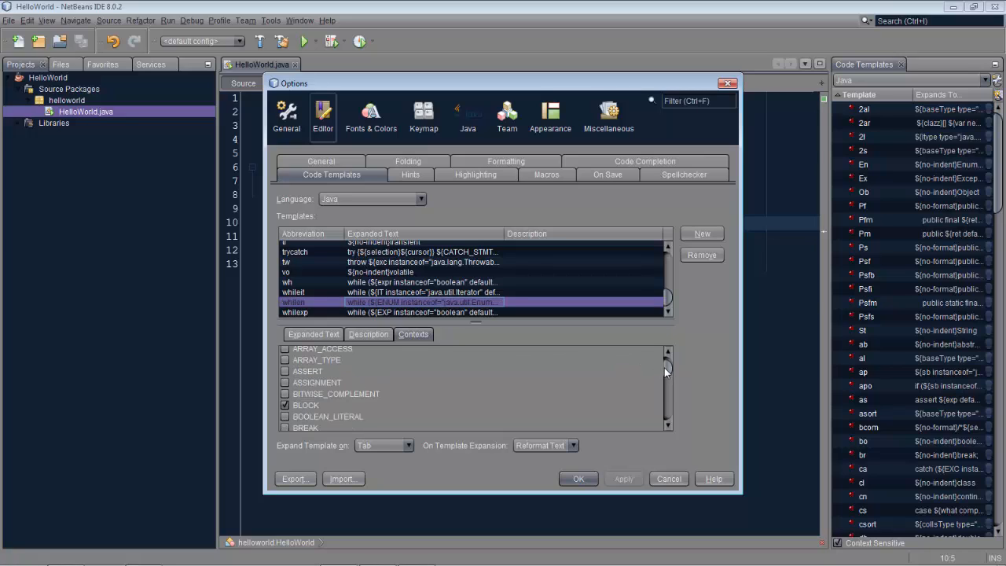
pyautogui.scroll(-3)
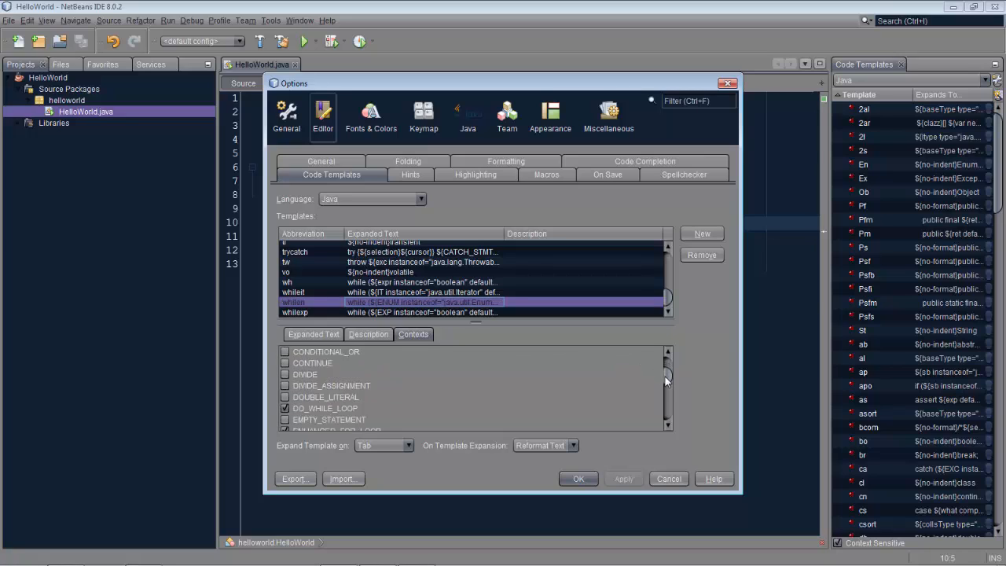
pyautogui.scroll(-3)
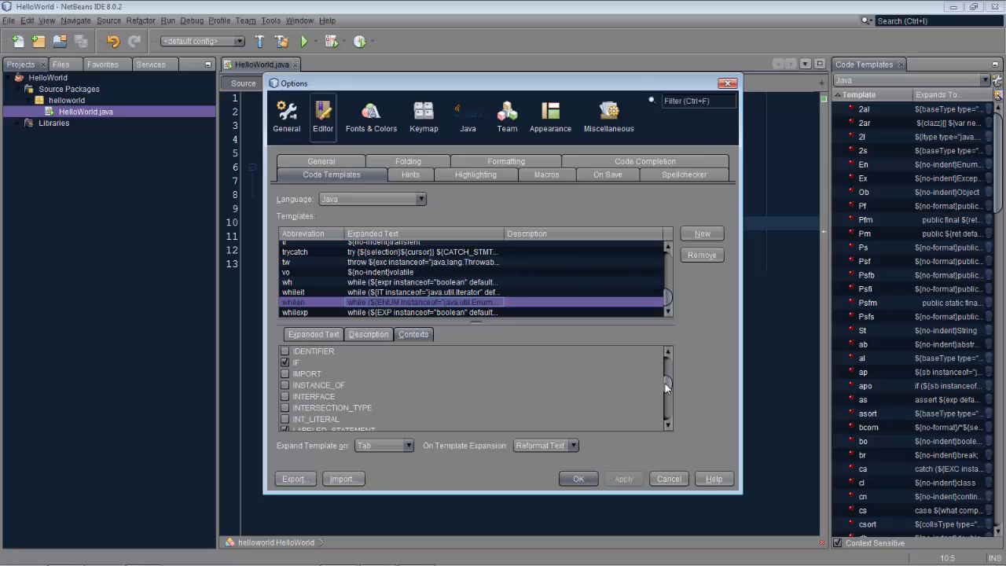
pyautogui.scroll(-3)
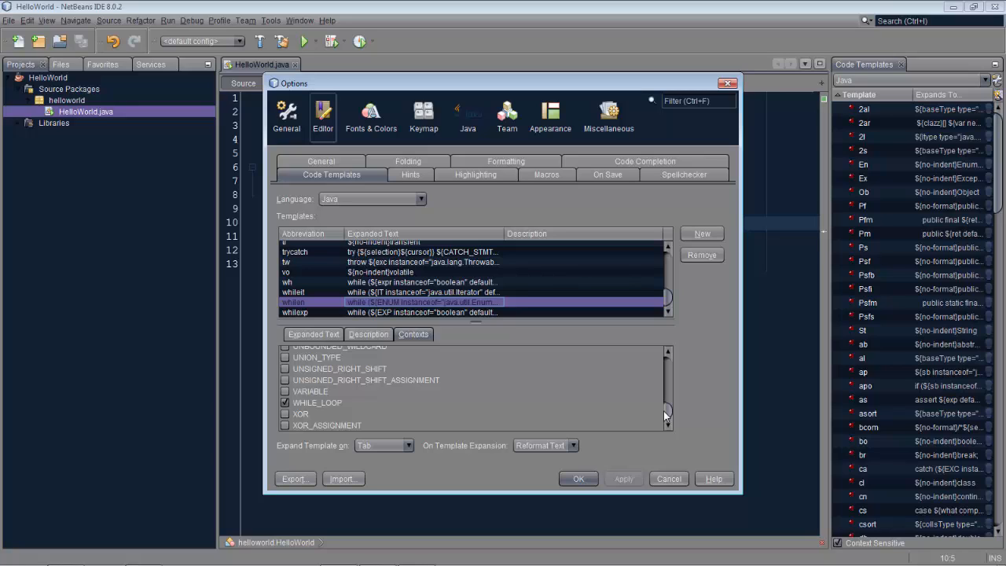
pyautogui.moveTo(700, 239)
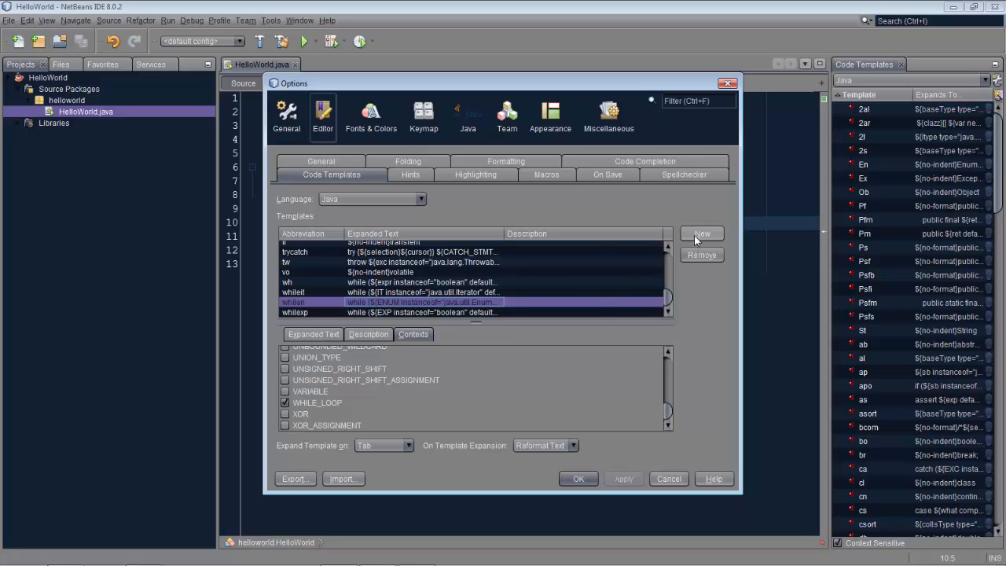
# - Create a new Java code template abbreviated psvmsout
pyautogui.click(700, 232)
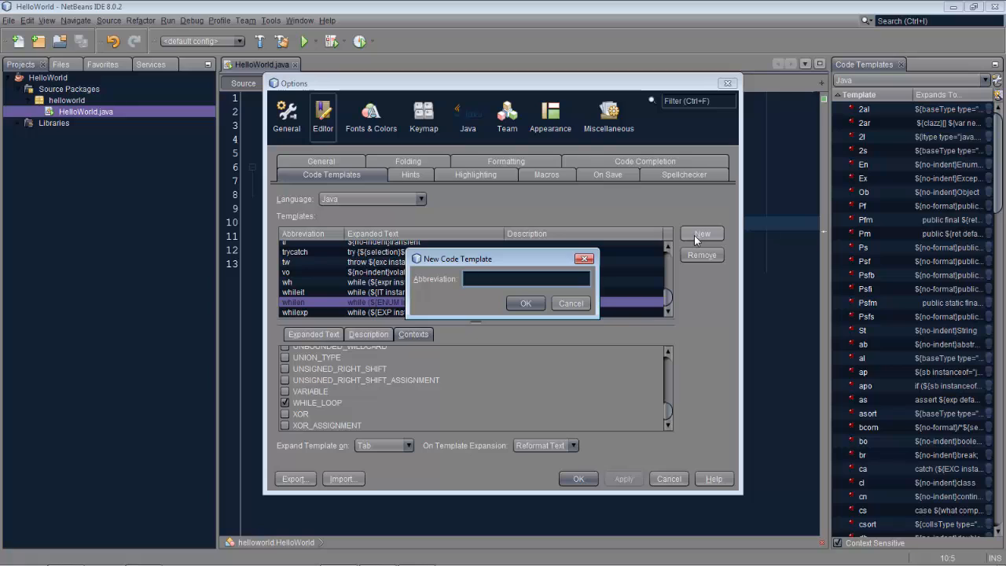
pyautogui.write('psvmsou')
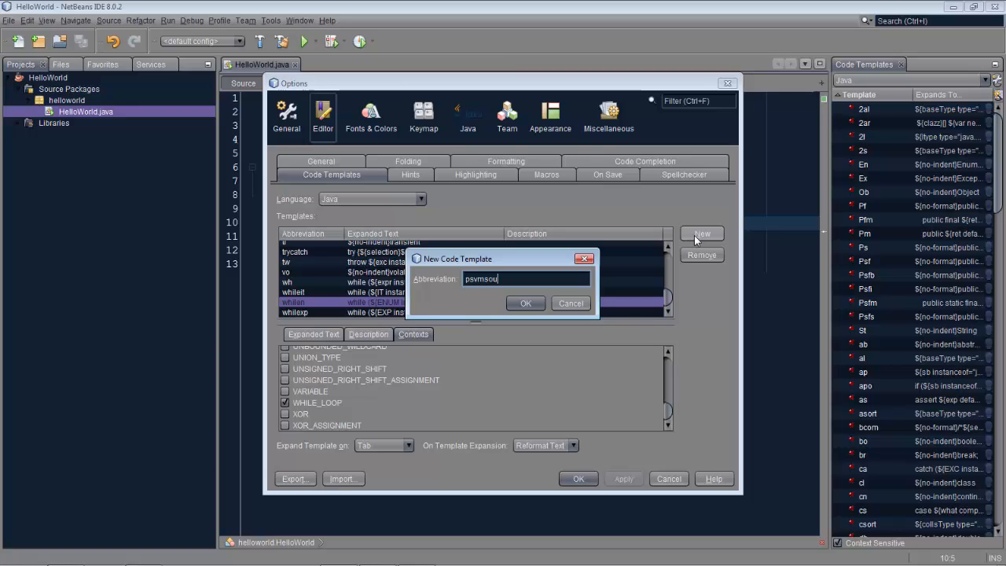
pyautogui.click(525, 301)
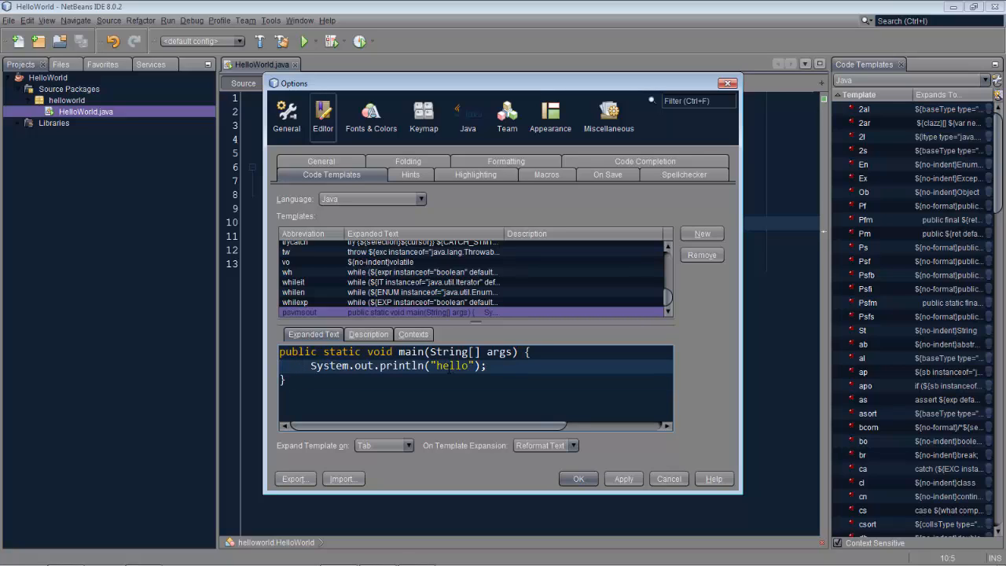
# - Replace hello in the psvmsout expanded text with a ${something} placeholder
pyautogui.doubleClick(449, 367)
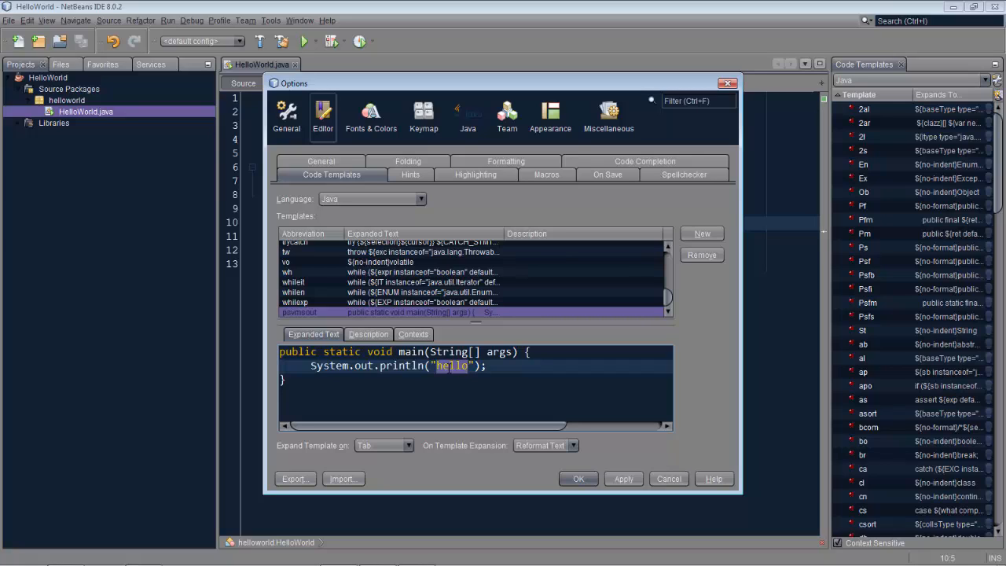
pyautogui.write('${')
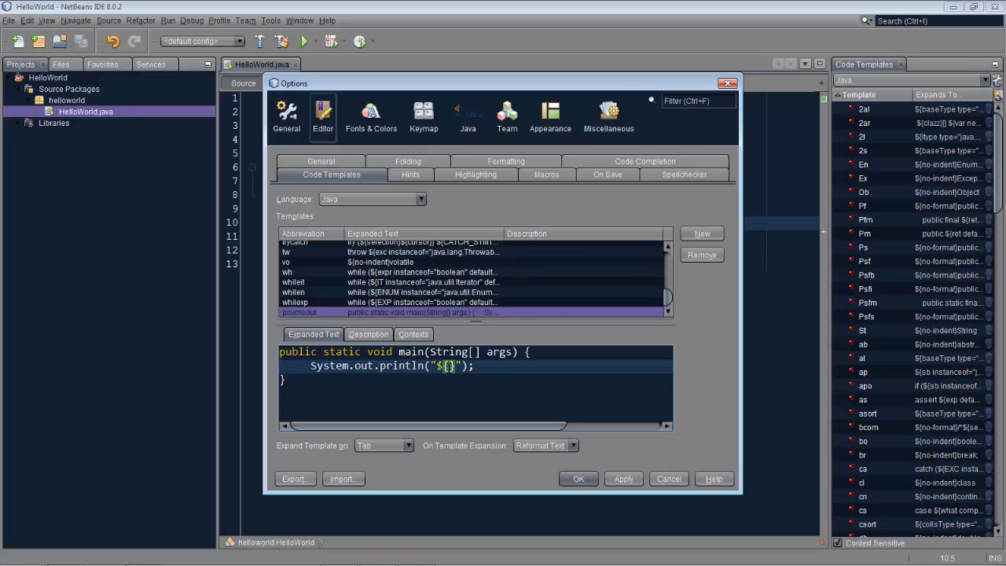
pyautogui.write('something')
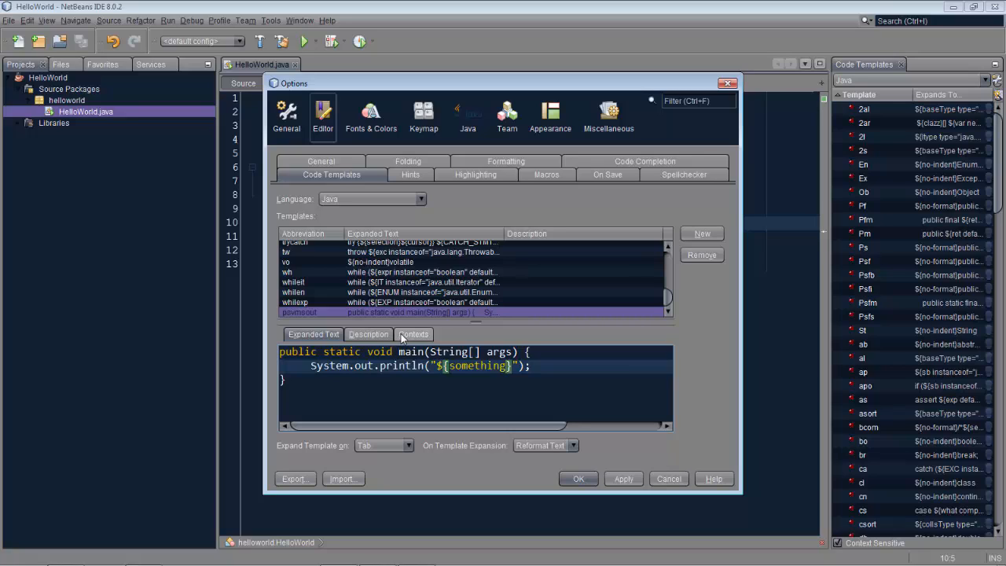
pyautogui.click(413, 333)
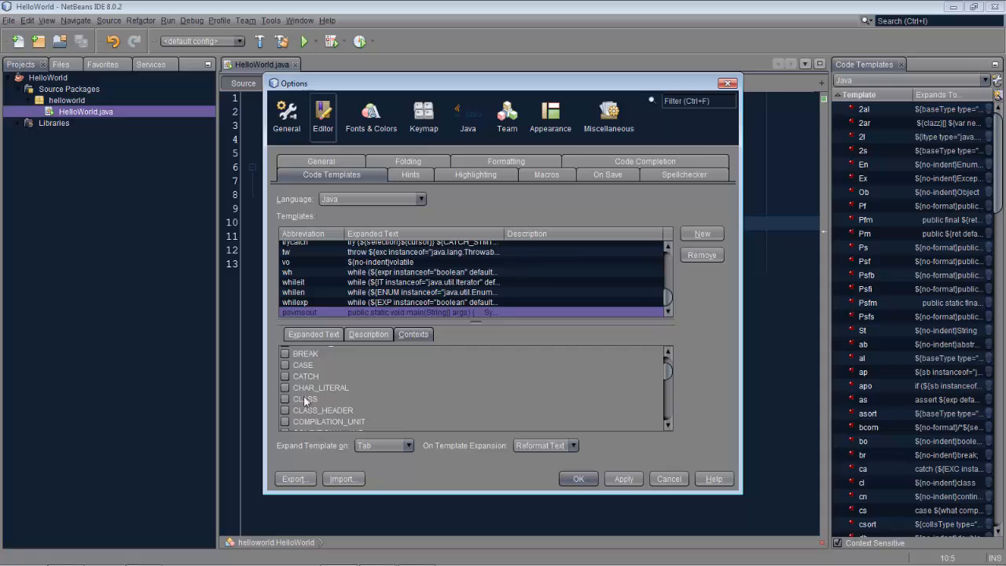
# - Enable the CLASS context for psvmsout and save the template settings
pyautogui.click(286, 399)
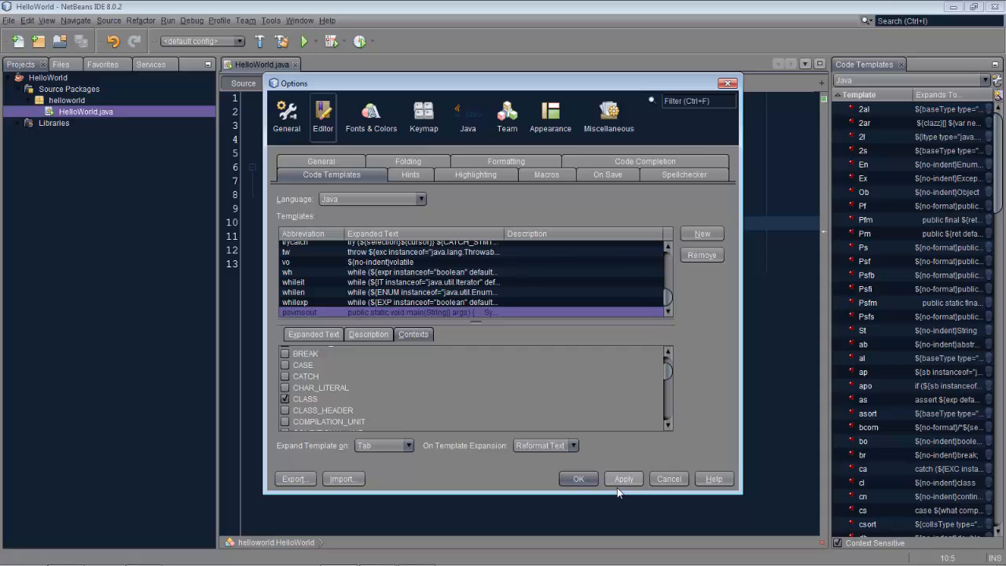
pyautogui.click(578, 477)
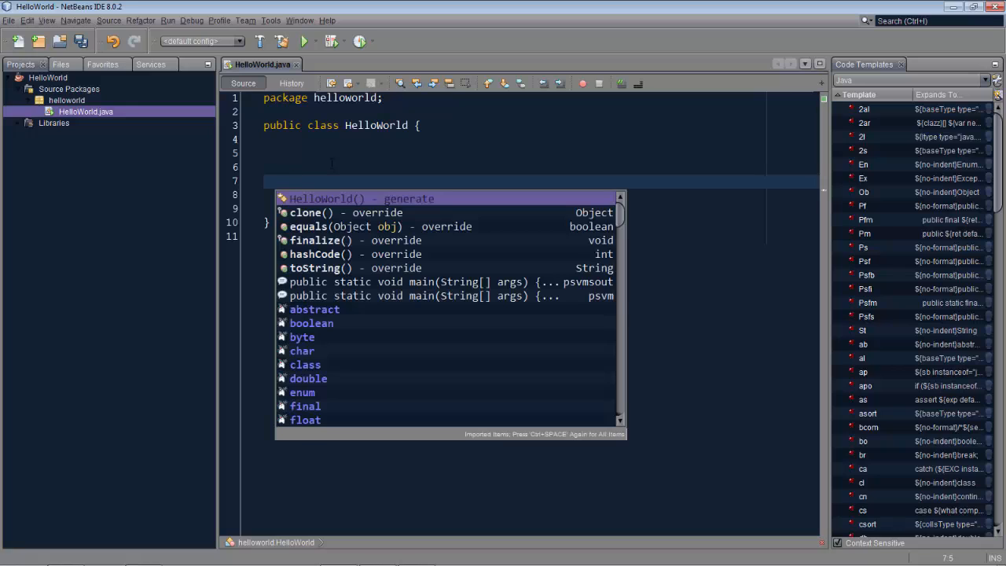
pyautogui.moveTo(418, 282)
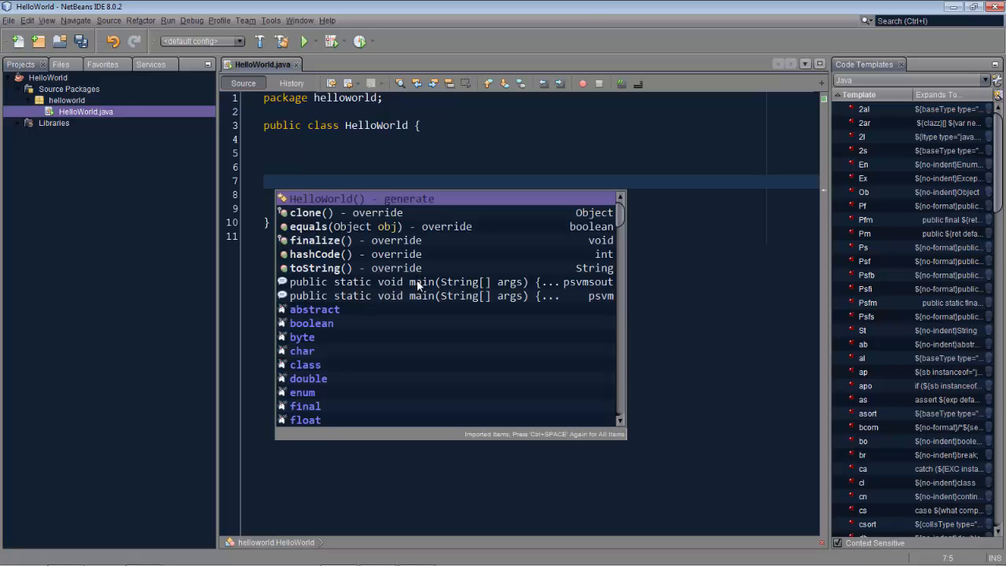
pyautogui.moveTo(440, 281)
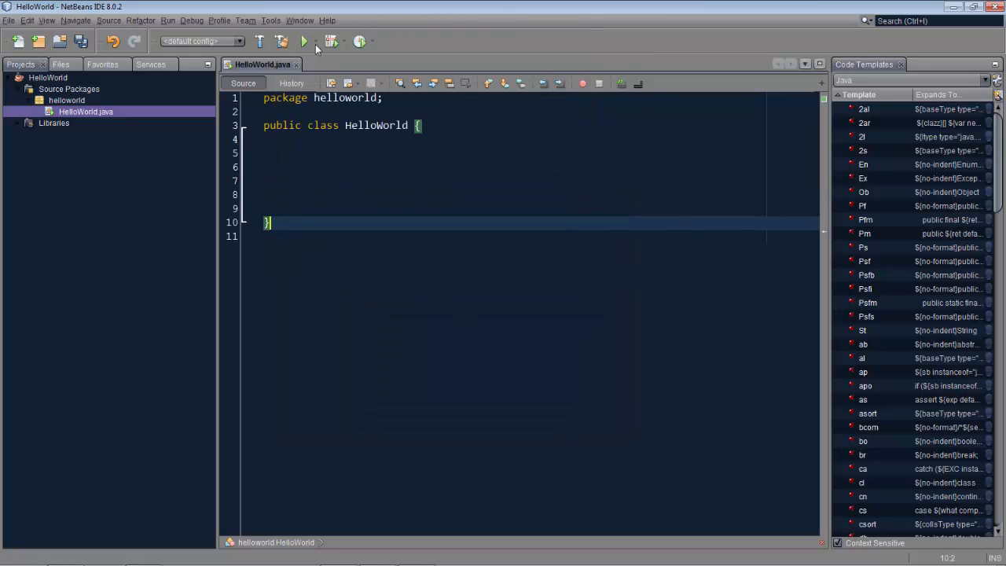
# - Return to the Java code templates list showing psvmsout
pyautogui.click(270, 20)
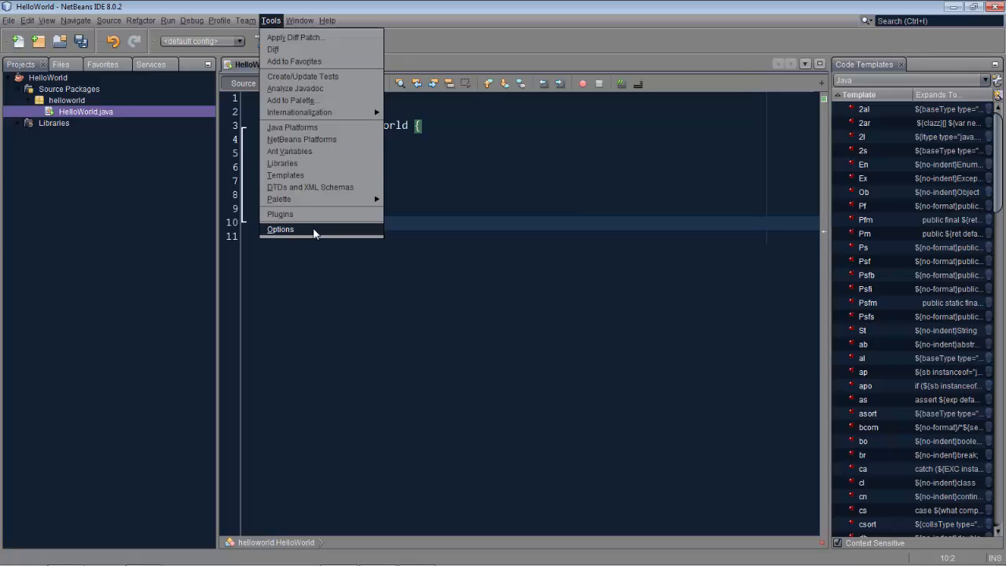
pyautogui.click(280, 229)
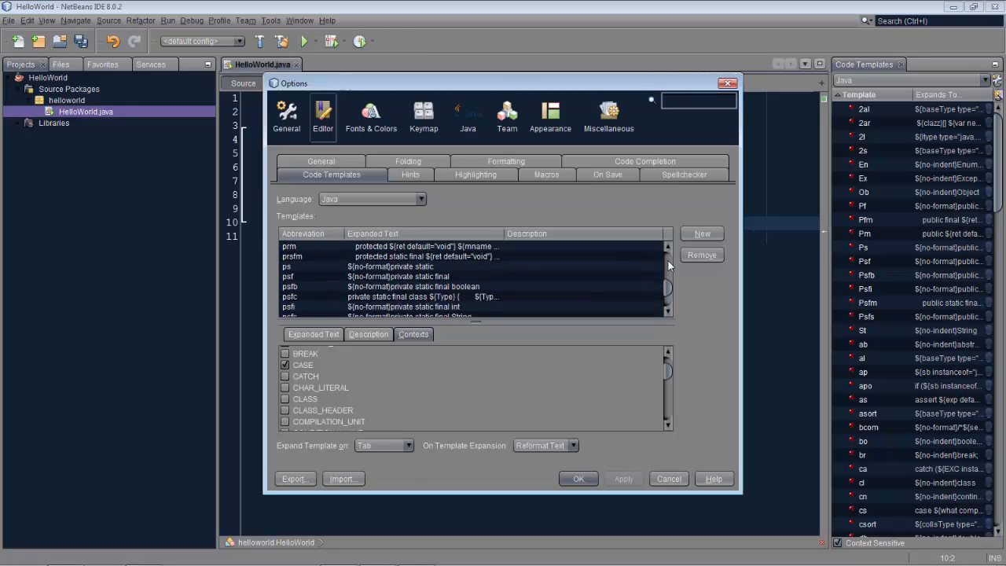
pyautogui.moveTo(667, 305)
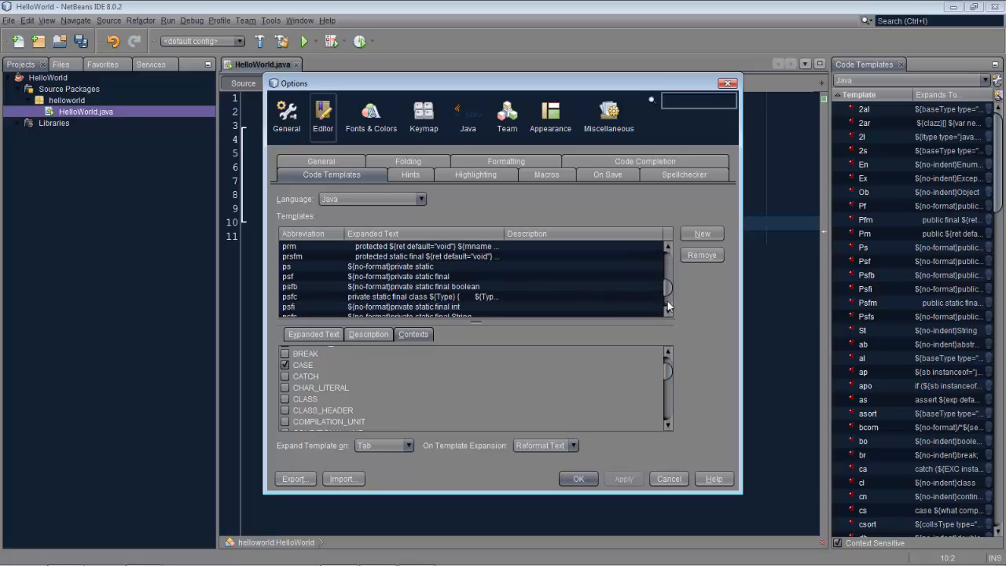
pyautogui.scroll(-3)
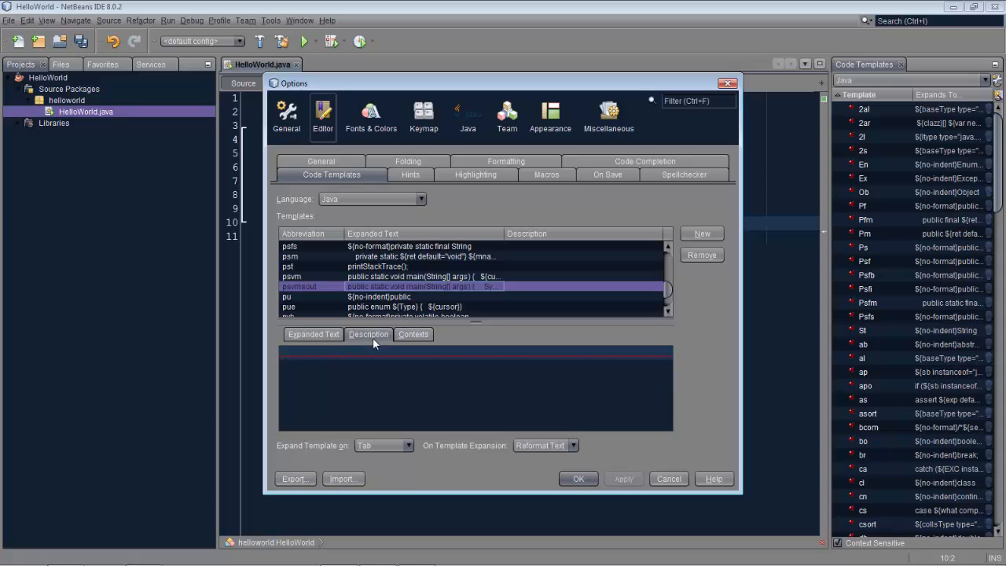
# - Describe psvmsout as "Constructor with a System.out.println" and save it
pyautogui.write('Constructor with a System.ou')
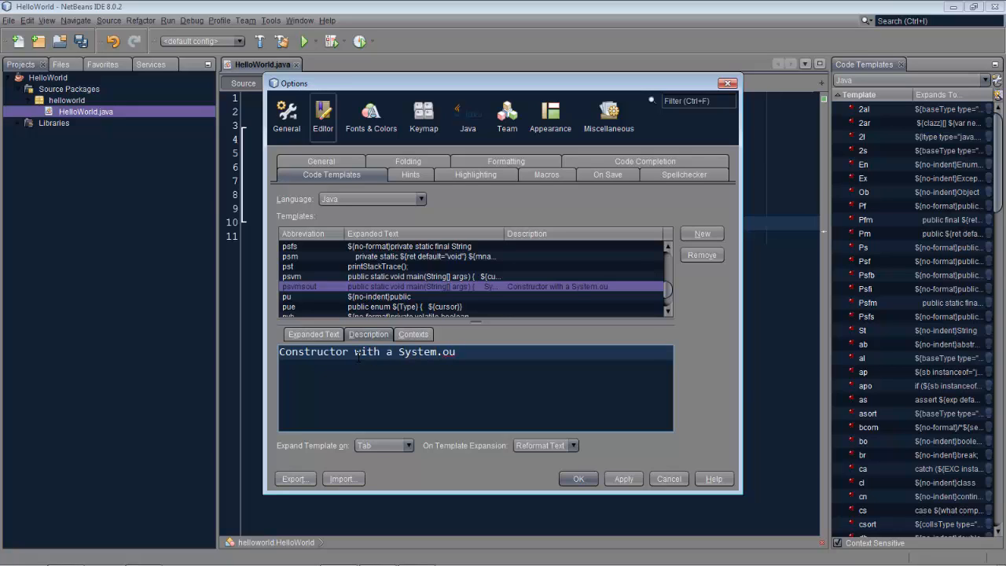
pyautogui.write('t.pti')
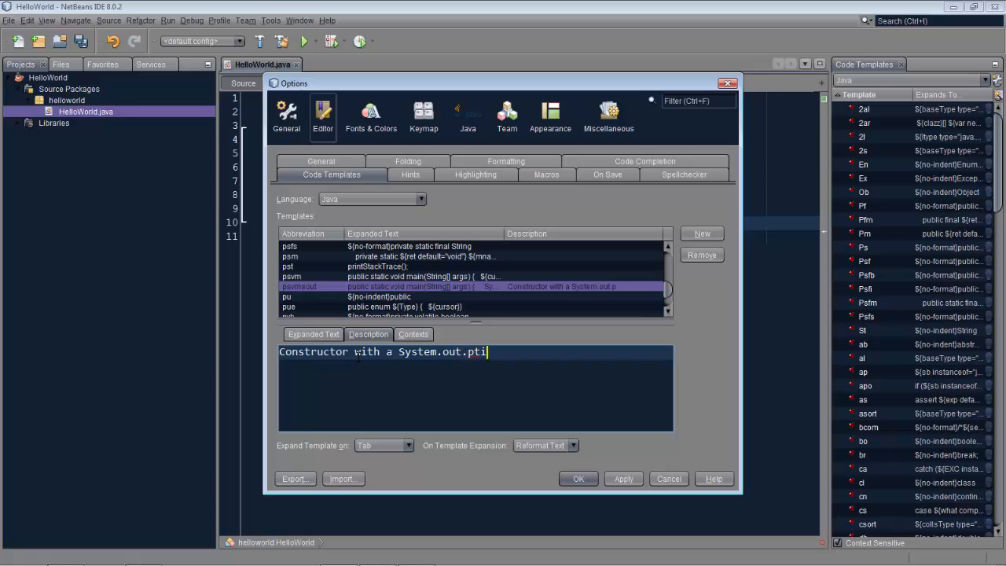
pyautogui.write('n')
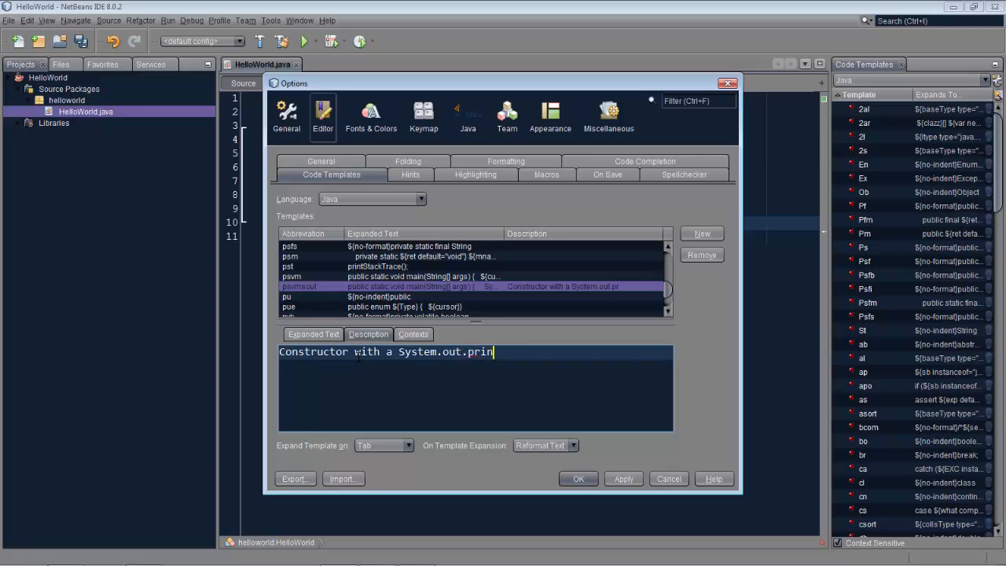
pyautogui.write('tln')
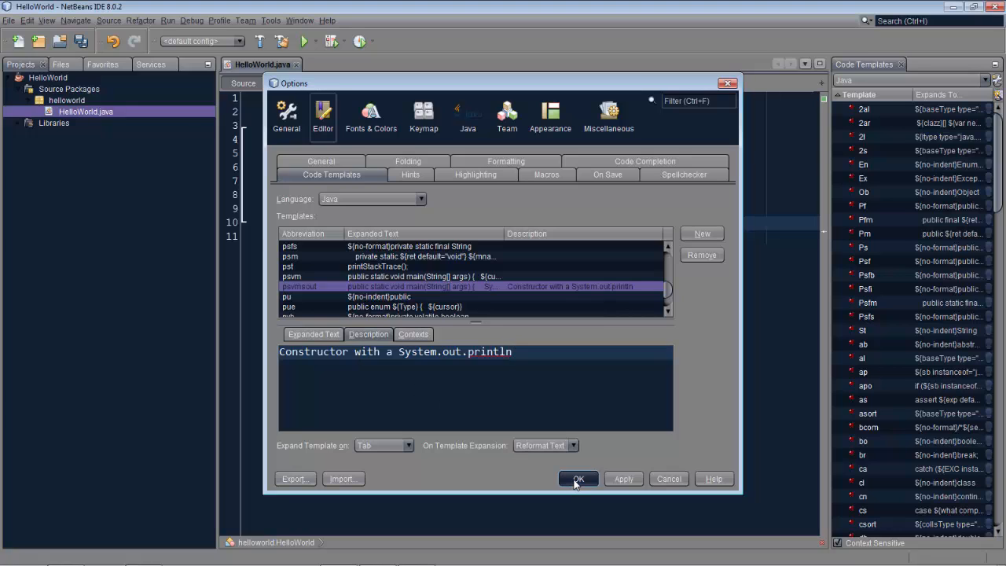
pyautogui.click(578, 477)
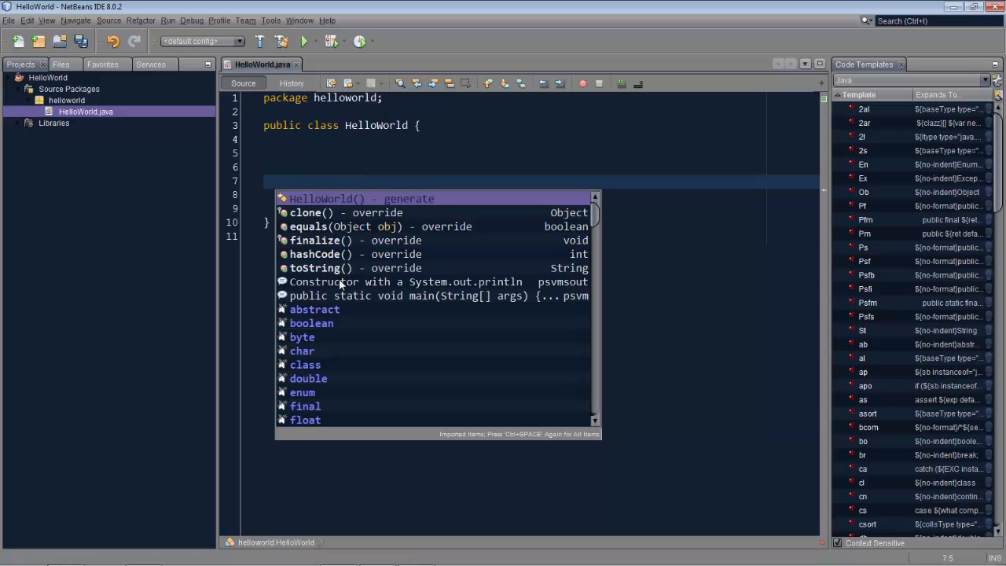
# - Expand psvmsout in HelloWorld into a main method printing the something placeholder
pyautogui.press('Escape')
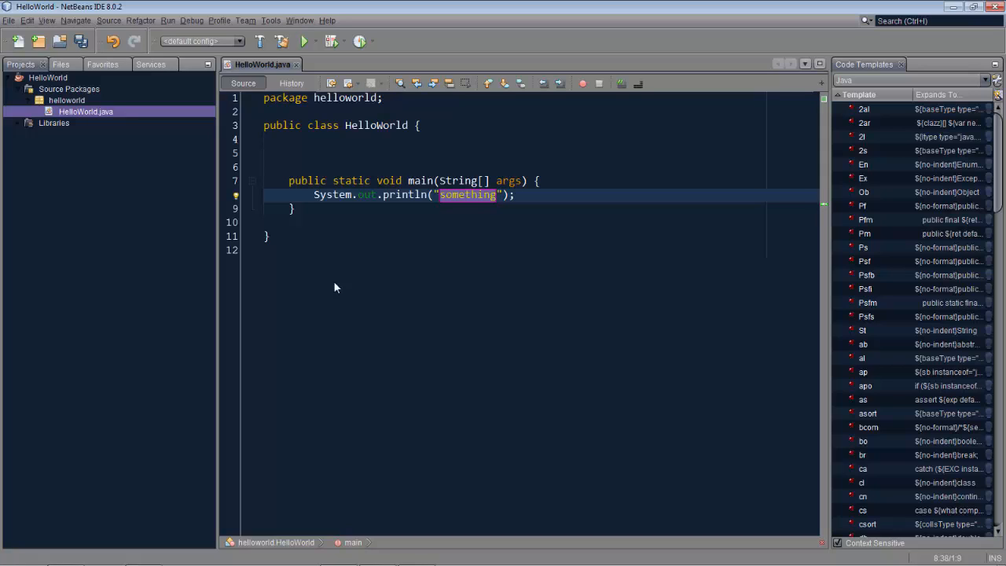
# - Replace the placeholder so main prints "hello world"
pyautogui.write('he')
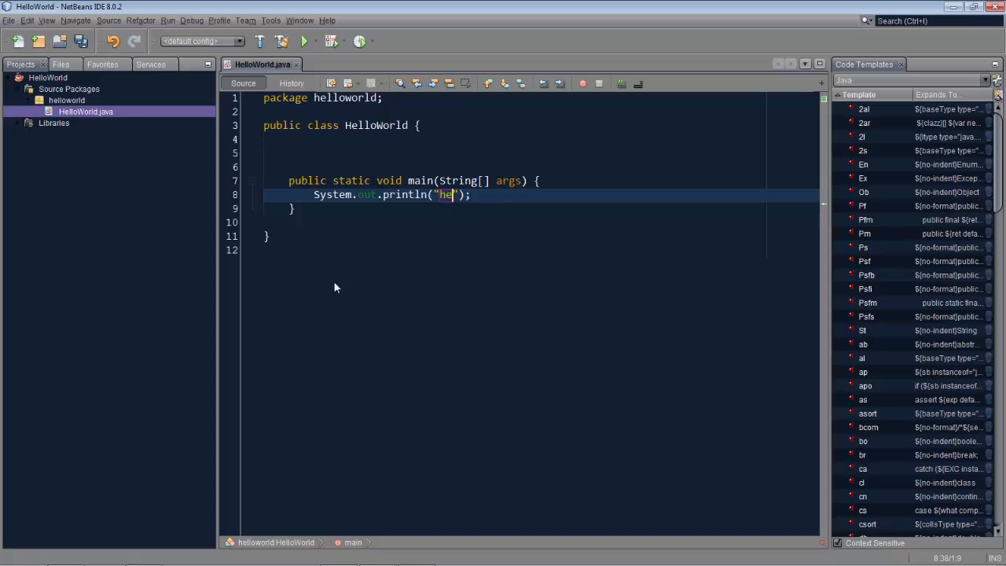
pyautogui.write('llo world')
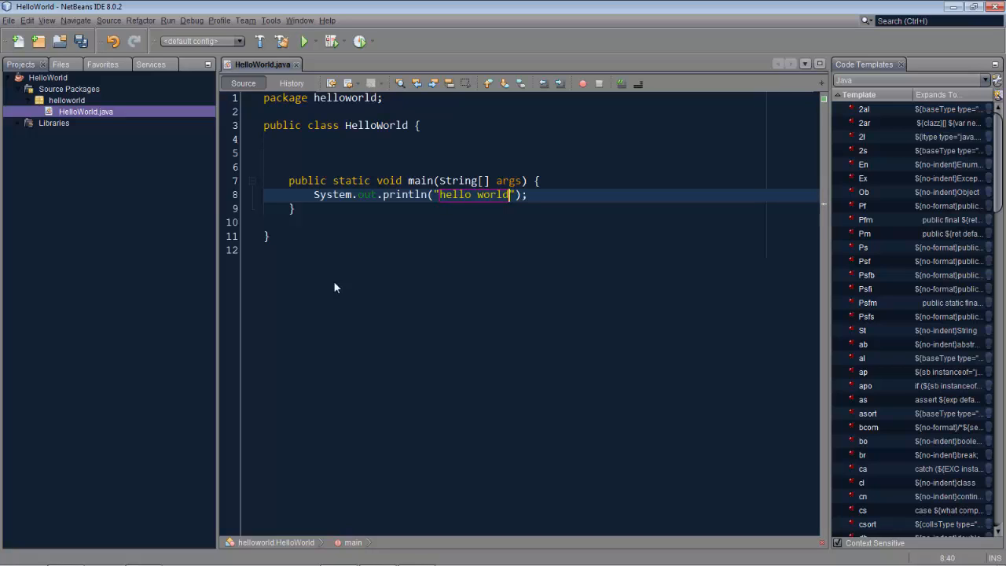